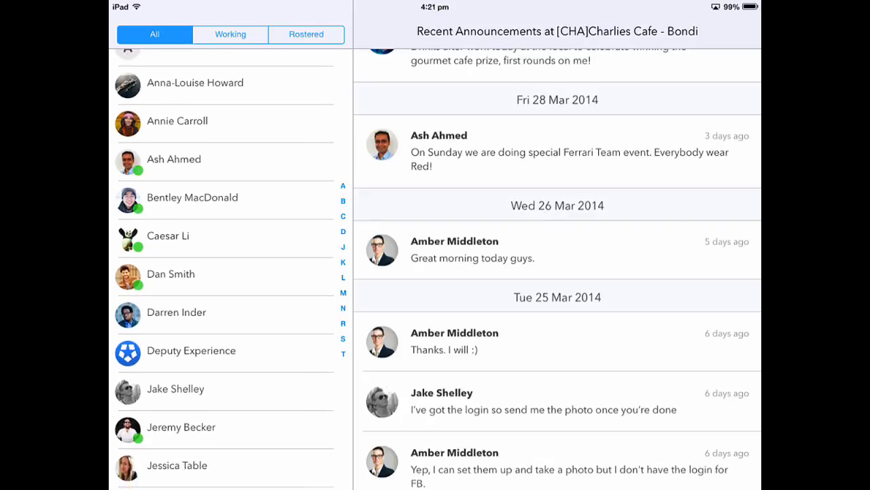
scroll("down", 3)
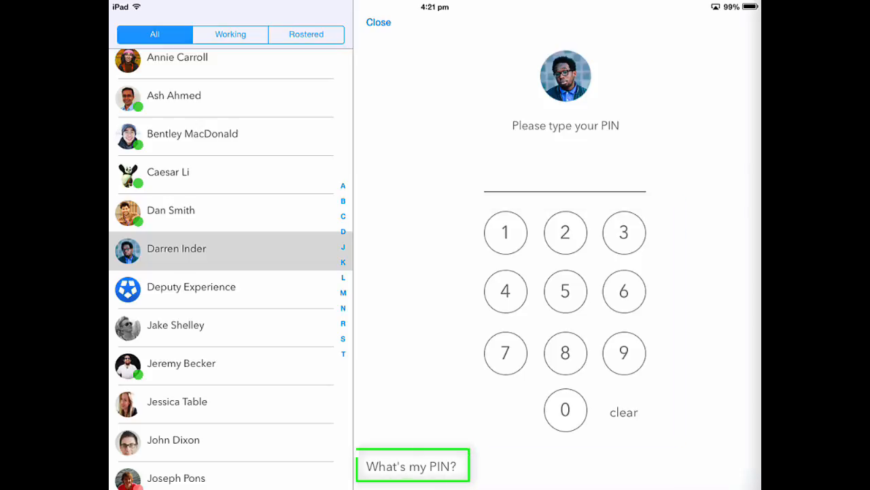
left_click(566, 409)
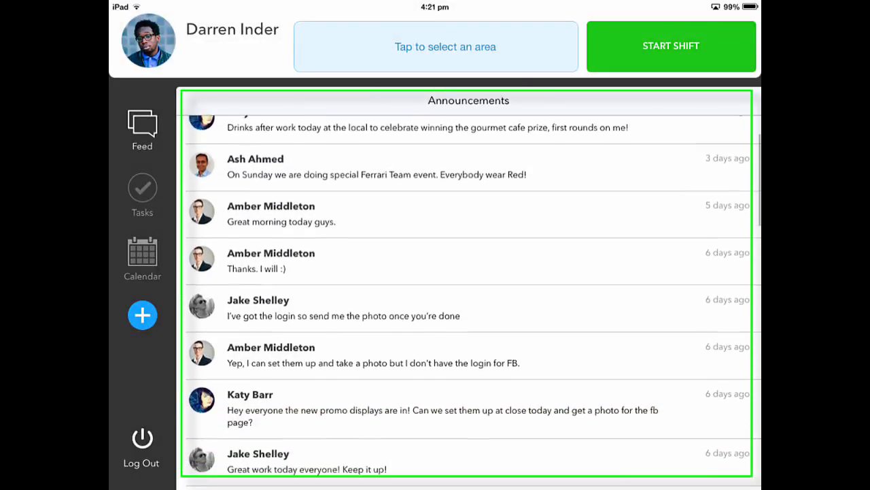
Start Darren's shift in the Kitchen area, agreeing to the timesheet photo.
scroll("up", 3)
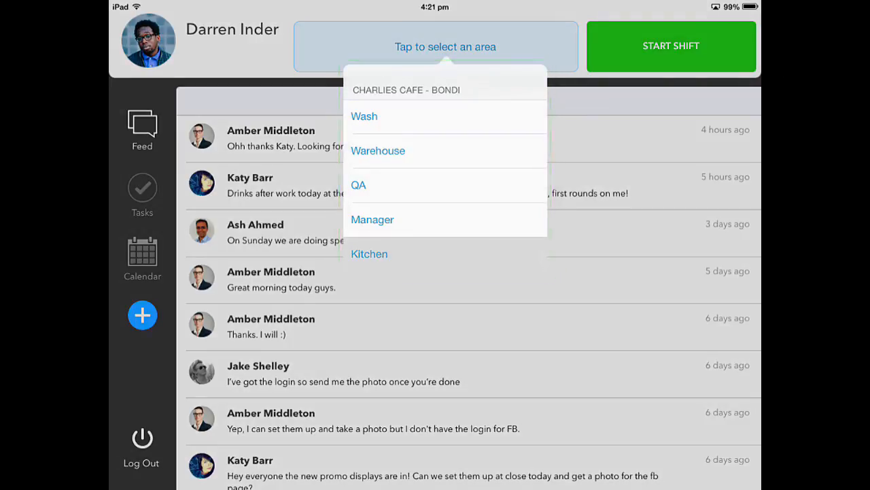
left_click(370, 253)
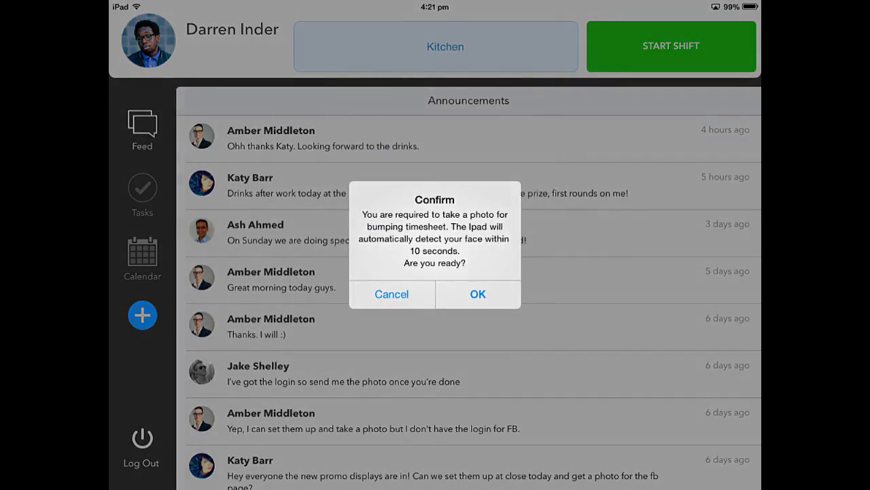
left_click(478, 294)
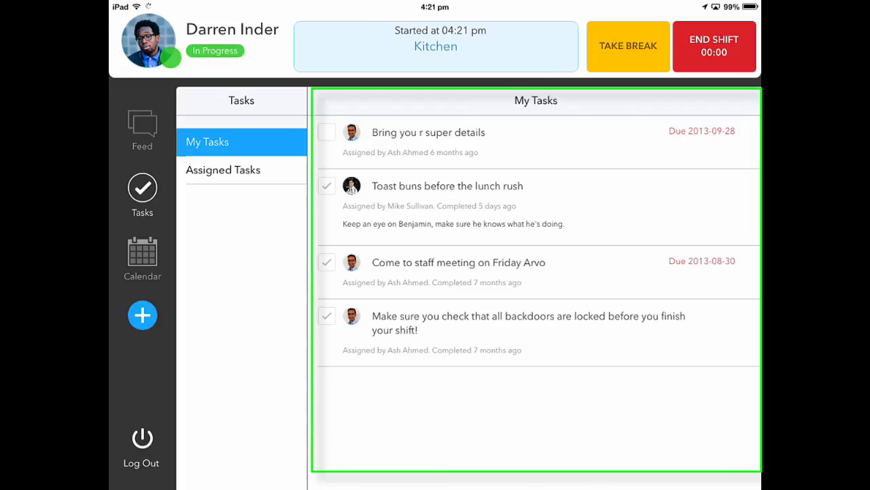
Mark 'Bring you r super details' completed in My Tasks and switch to the March 2014 calendar.
left_click(327, 132)
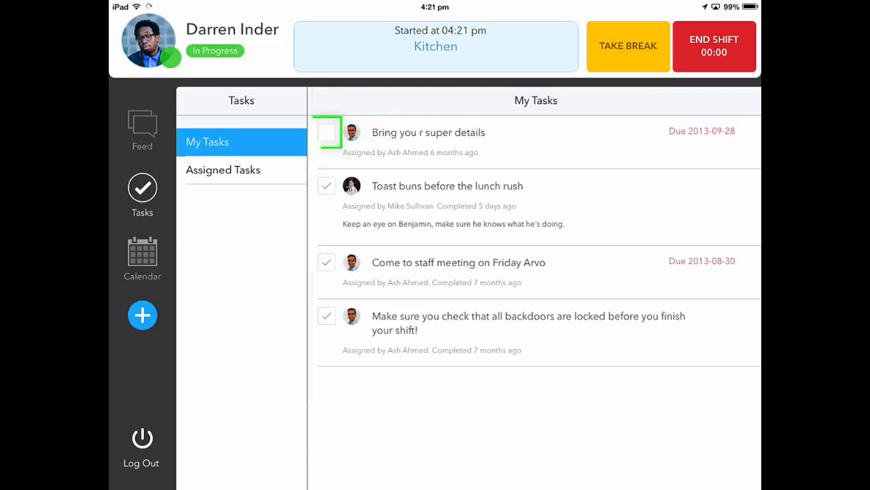
left_click(326, 132)
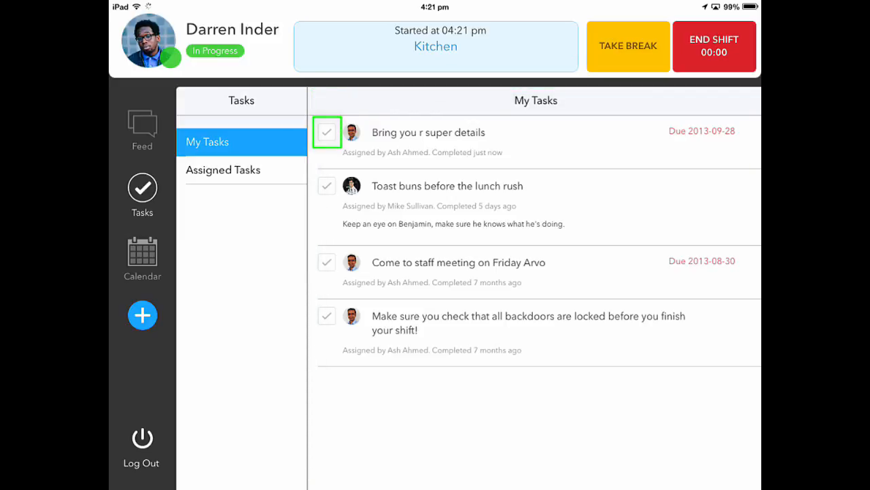
left_click(327, 132)
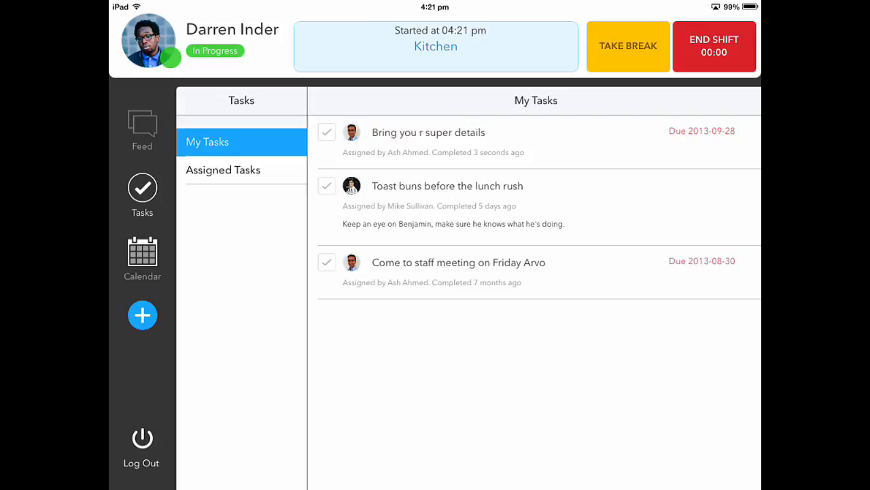
left_click(141, 256)
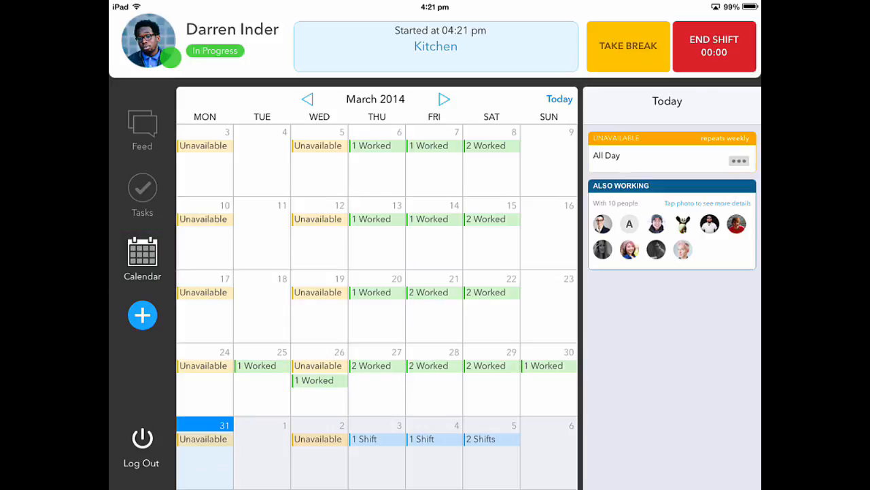
View Friday 4th April in the calendar, then log out to the staff list.
left_click(375, 438)
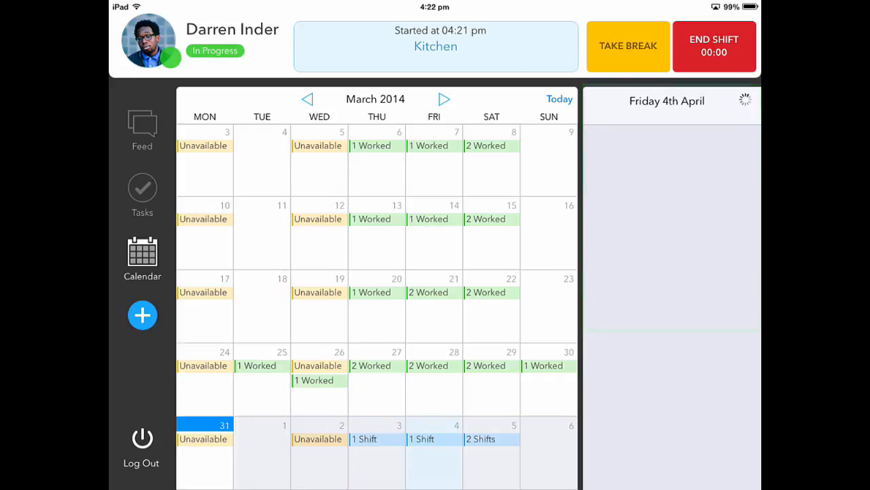
left_click(656, 240)
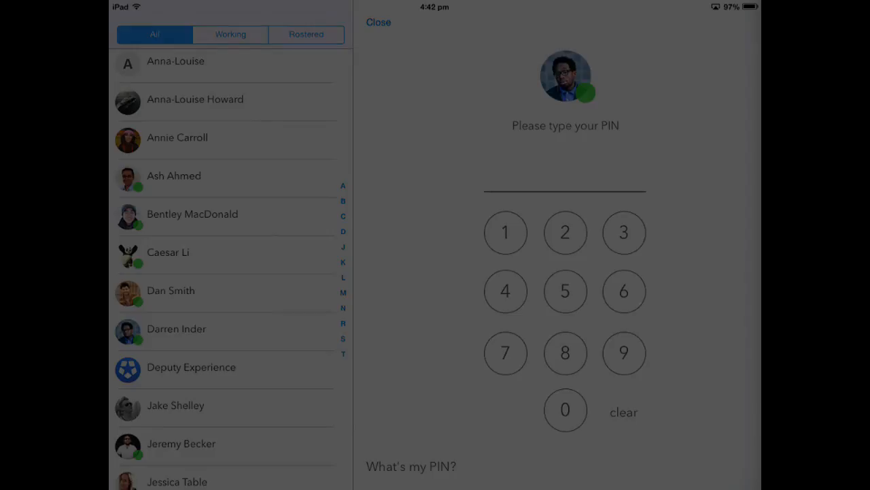
Log in and take a break, log out, then log back in and end the break.
left_click(565, 409)
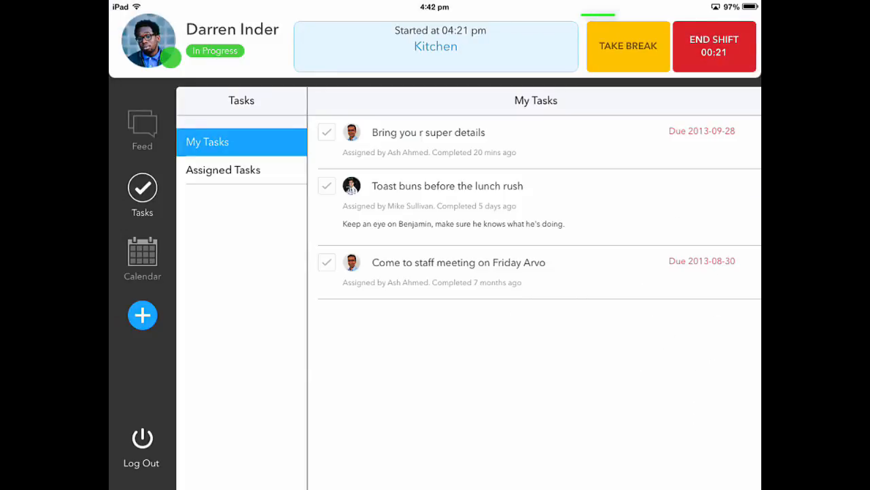
left_click(628, 46)
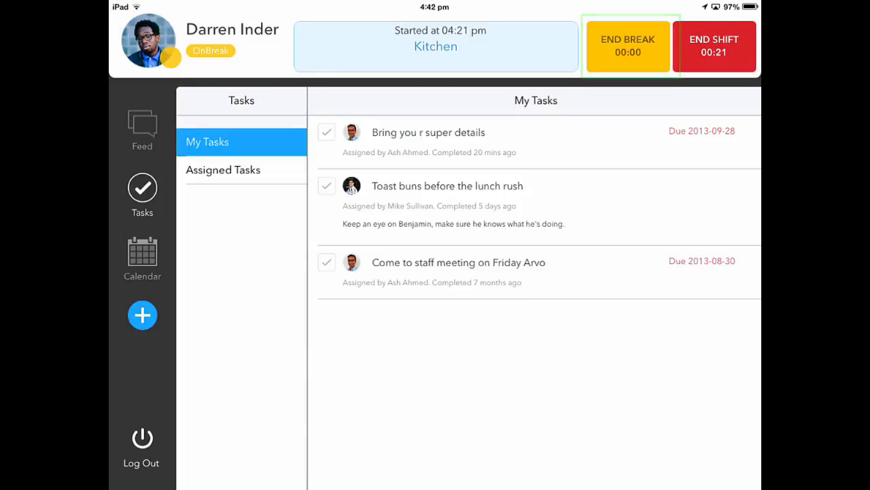
left_click(142, 447)
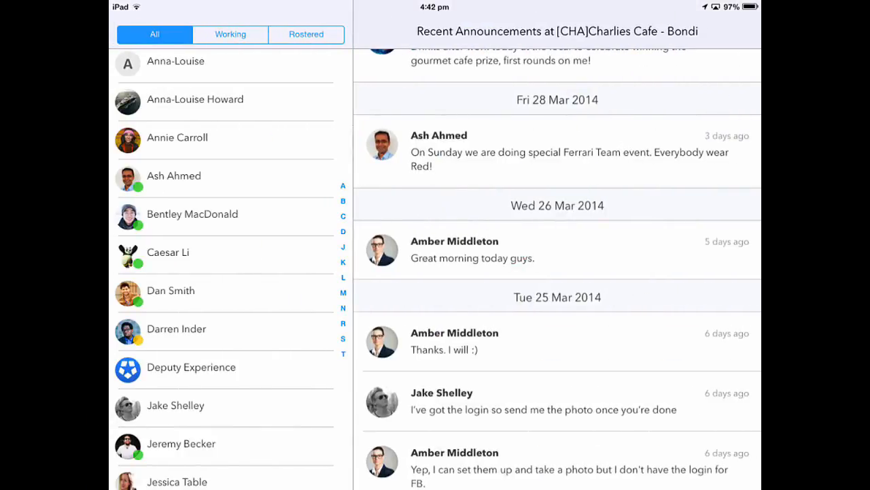
left_click(177, 327)
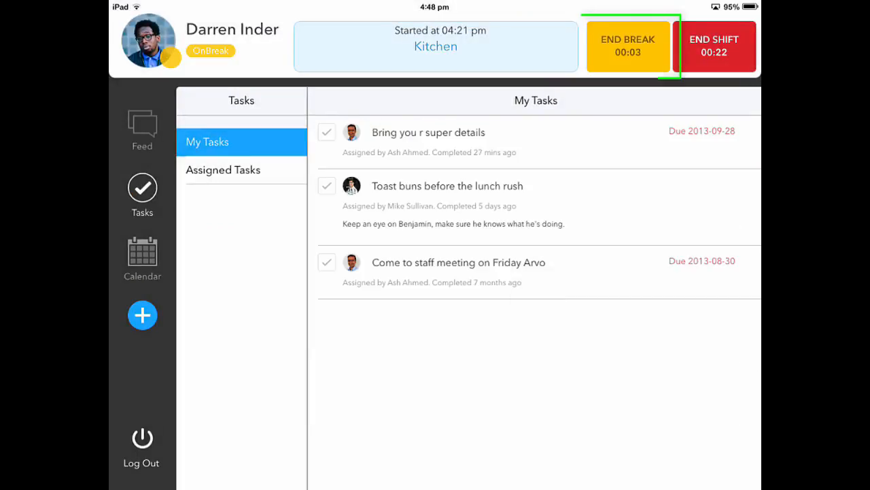
left_click(628, 46)
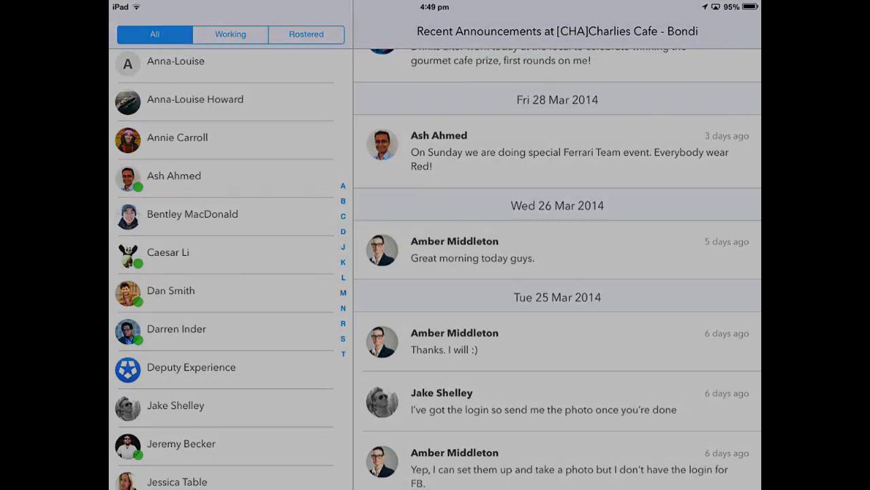
Log back in, end the shift with the timesheet photo, and bring up the + creation menu.
left_click(177, 328)
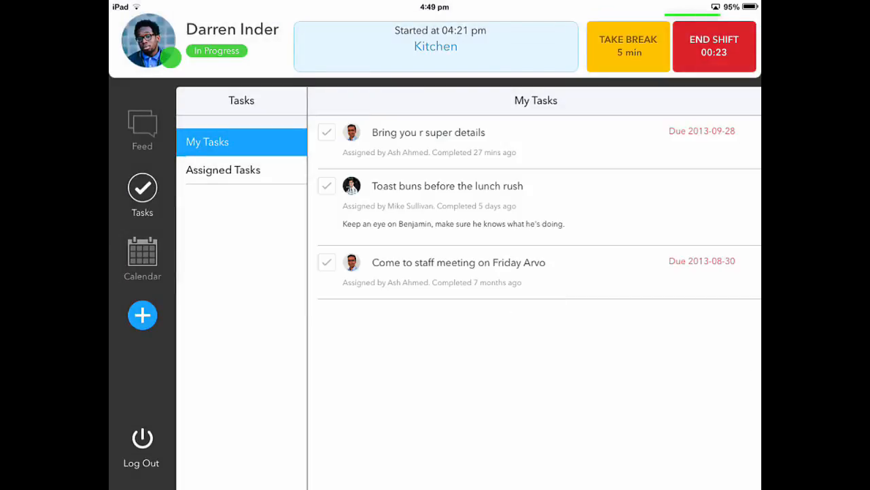
left_click(714, 46)
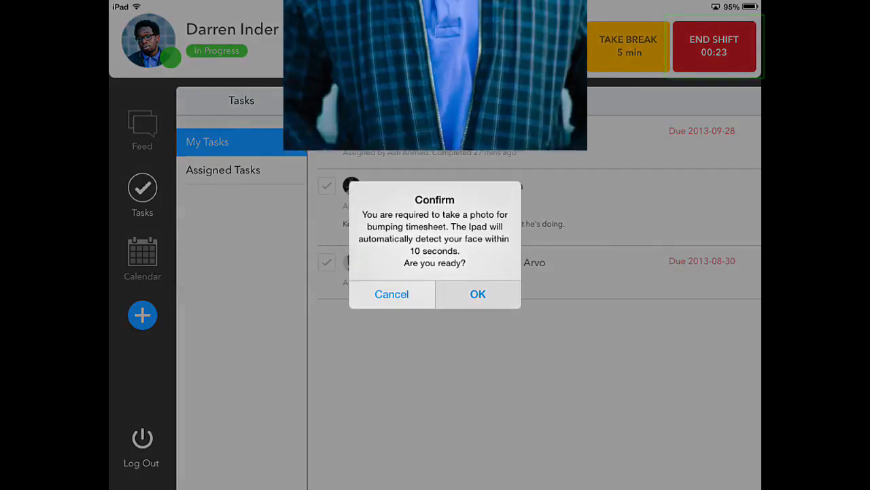
left_click(477, 294)
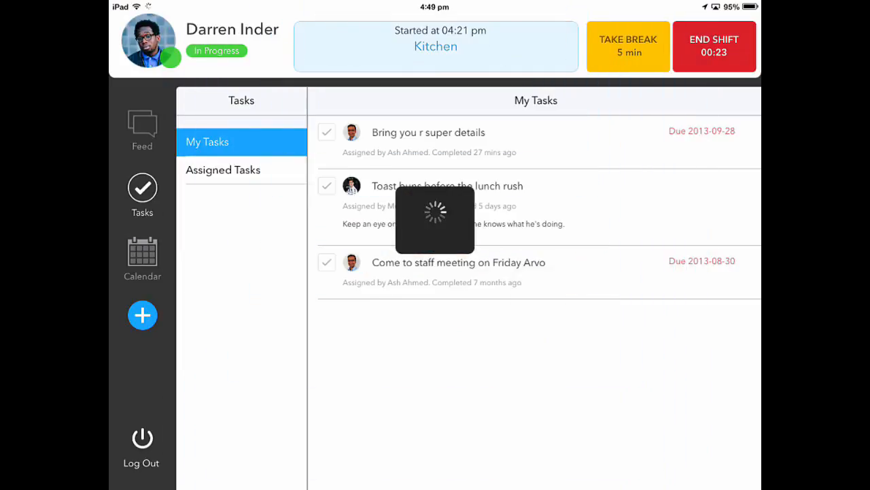
left_click(714, 46)
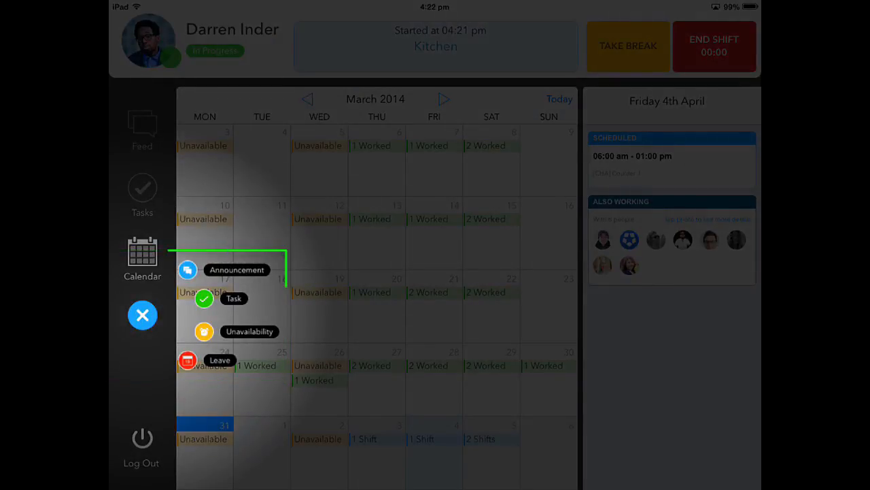
Bring up the New Announcement and New Task forms, then land on New Unavailability.
left_click(142, 316)
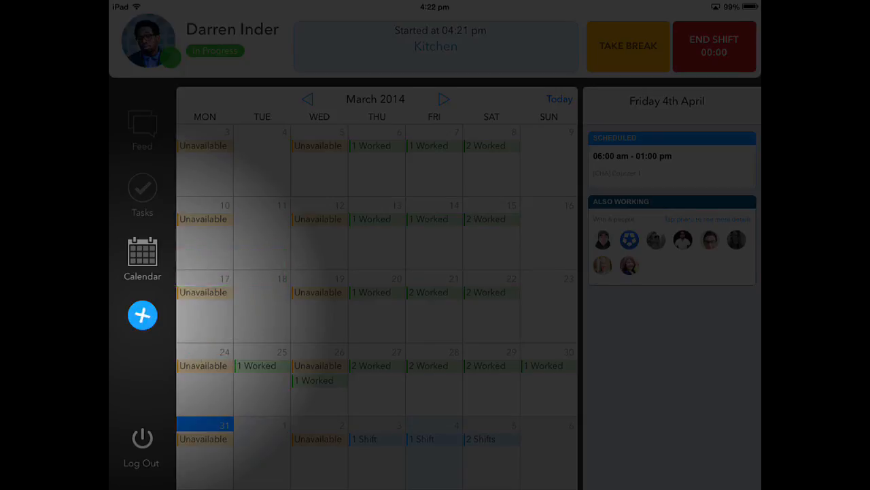
left_click(142, 314)
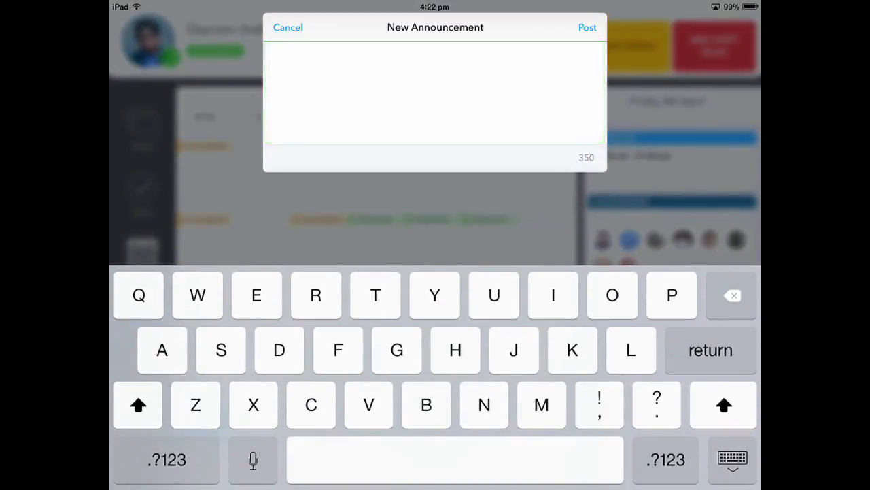
left_click(289, 27)
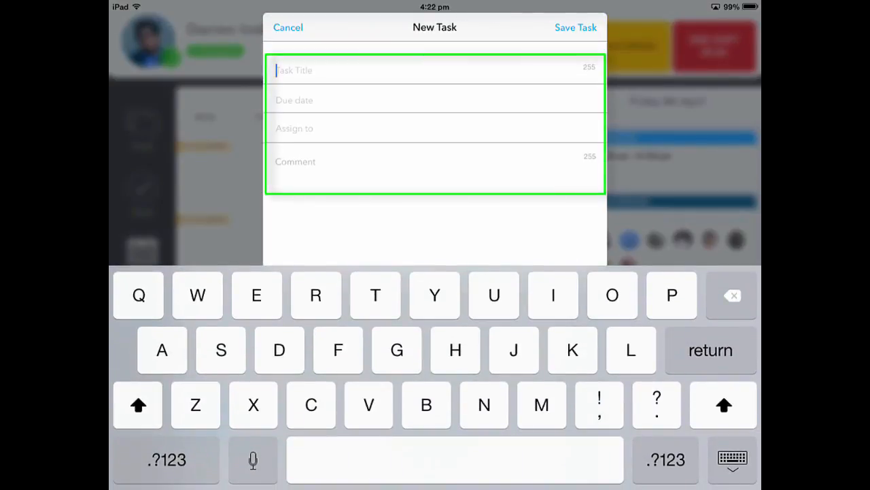
left_click(288, 28)
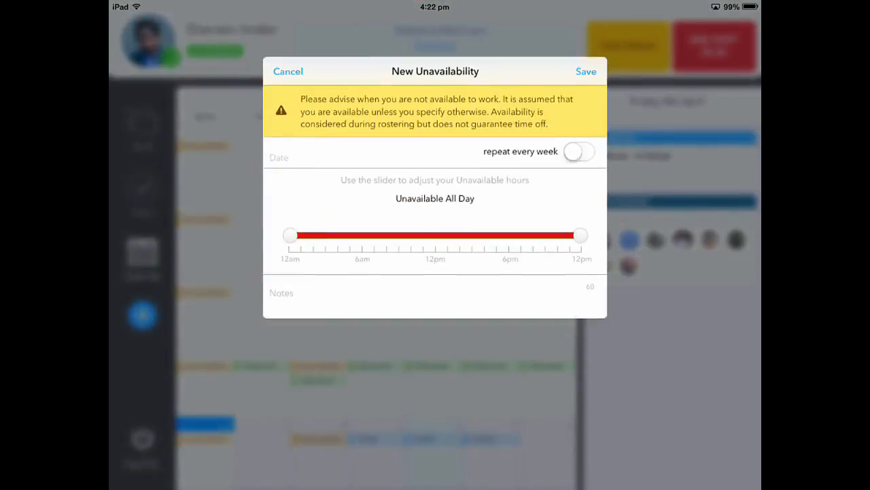
Save unavailability for Fri 04 Apr 2014 from 4am to 5pm.
left_click(299, 158)
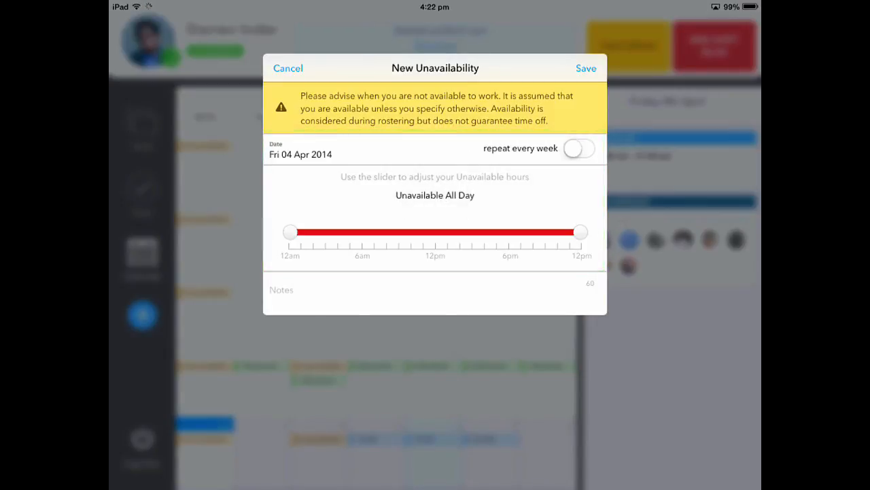
left_click_drag(291, 231, 340, 231)
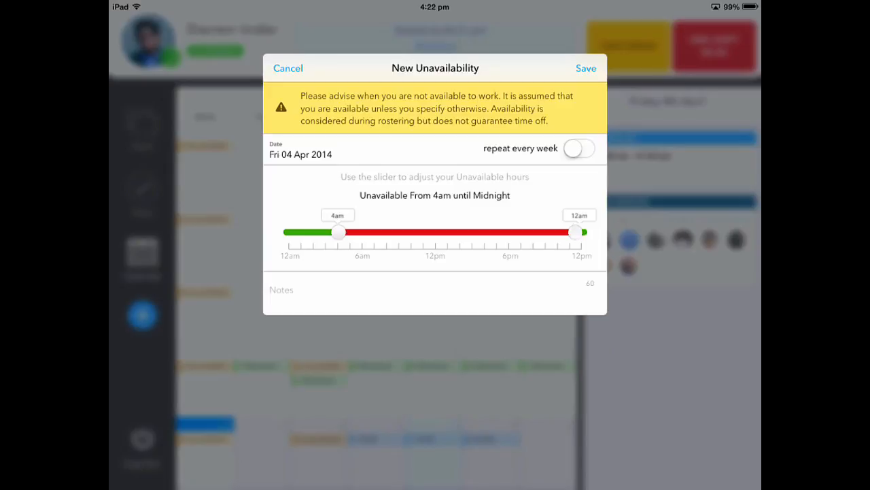
left_click_drag(579, 232, 495, 231)
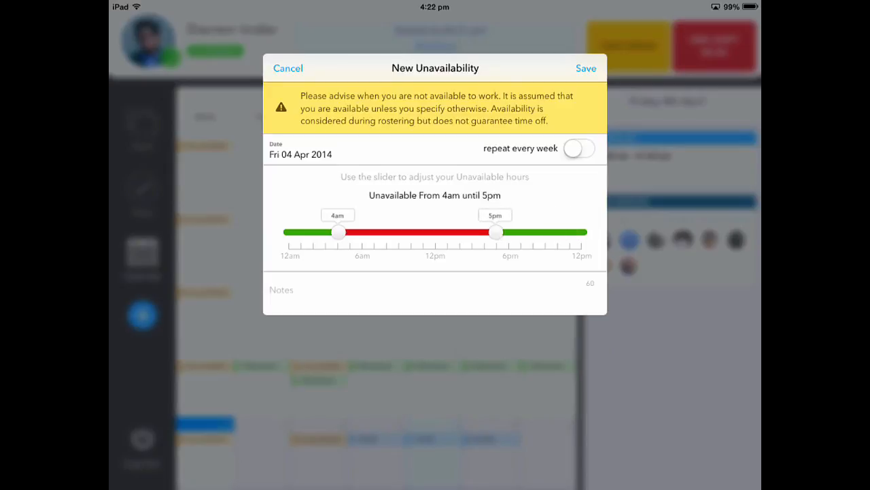
left_click(288, 68)
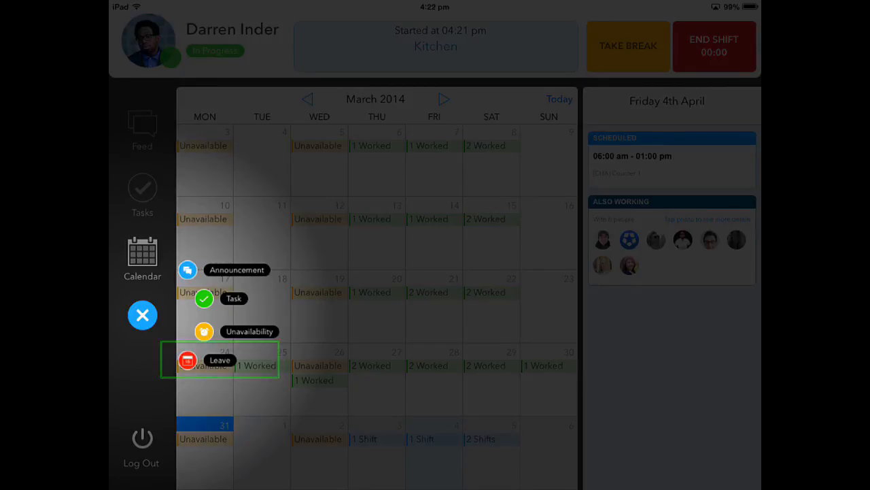
Start a New Leave request with end date Fri 04 Apr 2014 matching the start date.
left_click(187, 359)
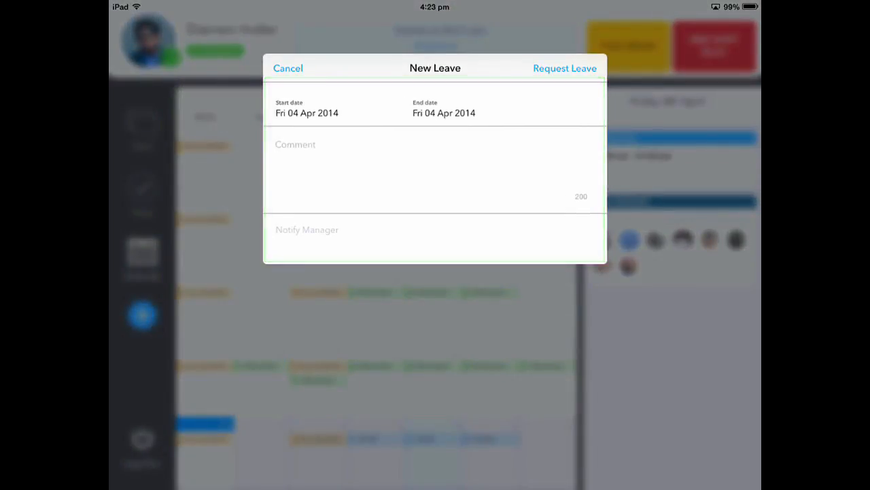
left_click(443, 112)
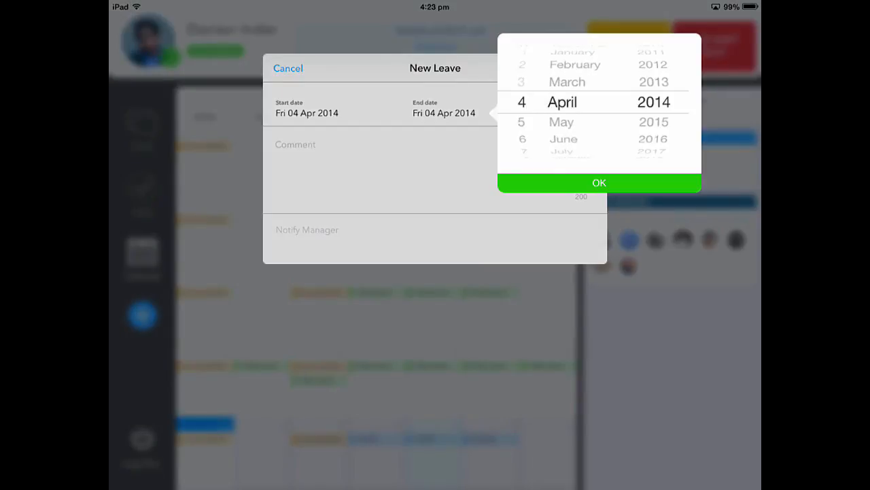
left_click(599, 183)
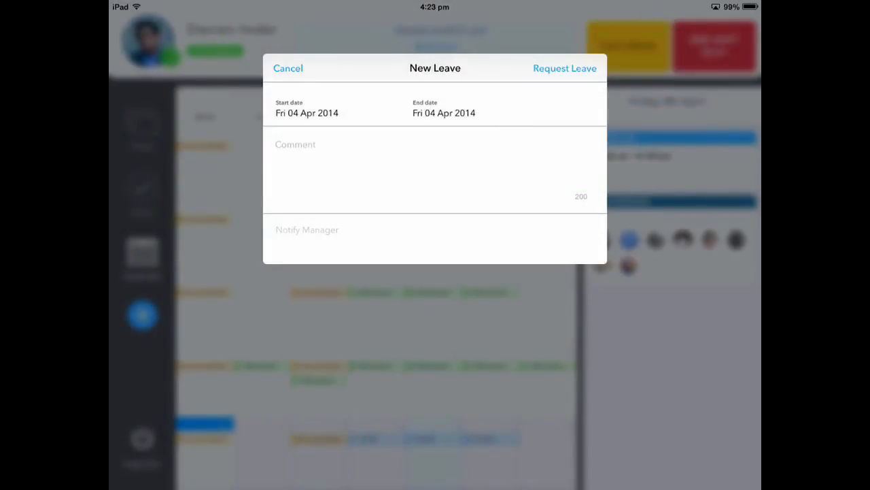